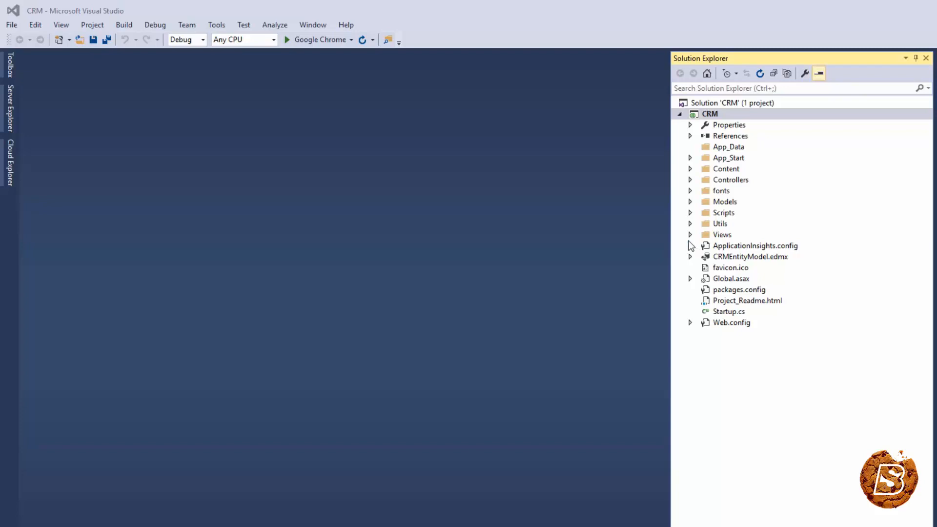
Step: Browse the Home views and controller files in Solution Explorer, then collapse the folders
{"action": "left_click", "coordinate": [690, 234]}
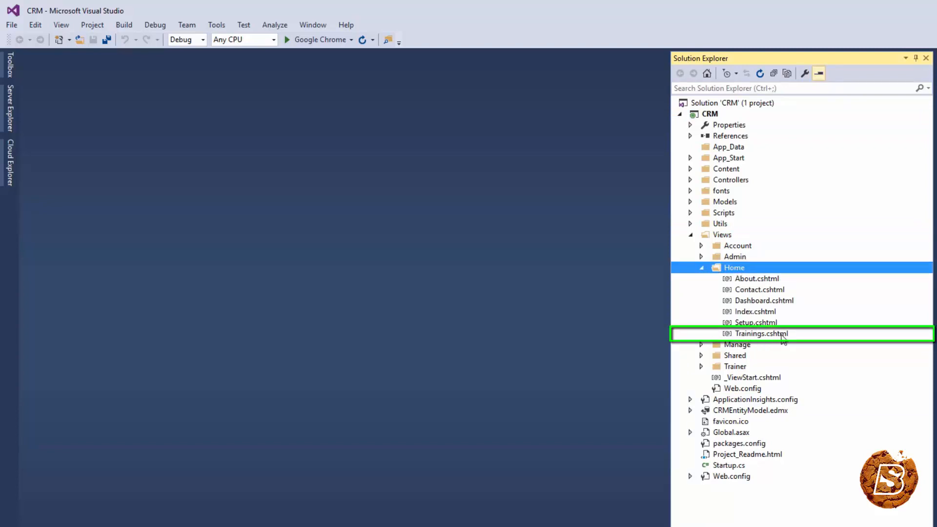
{"action": "left_click", "coordinate": [690, 179]}
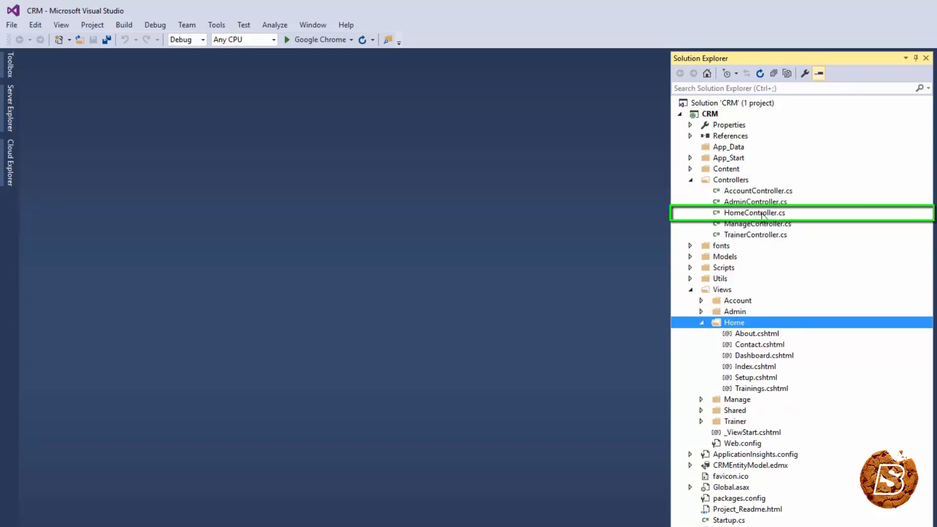
{"action": "mouse_move", "coordinate": [762, 399]}
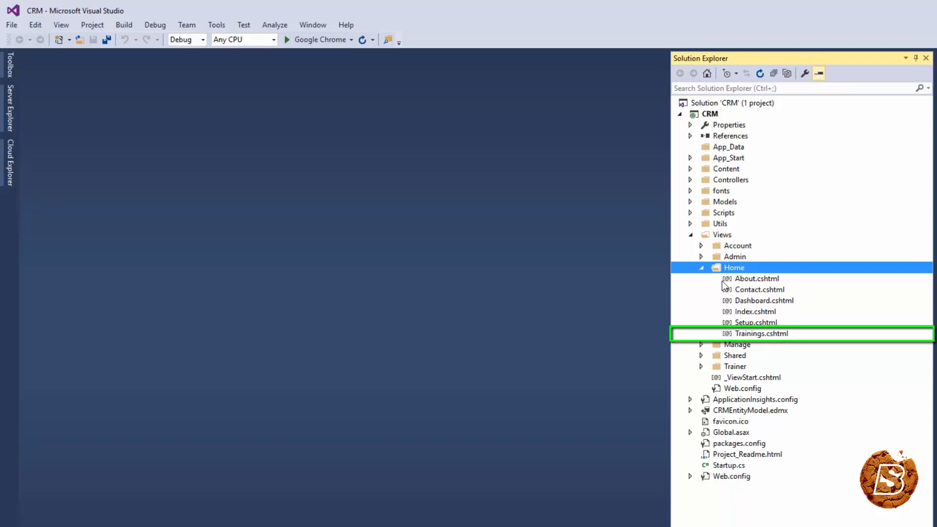
{"action": "left_click", "coordinate": [734, 268]}
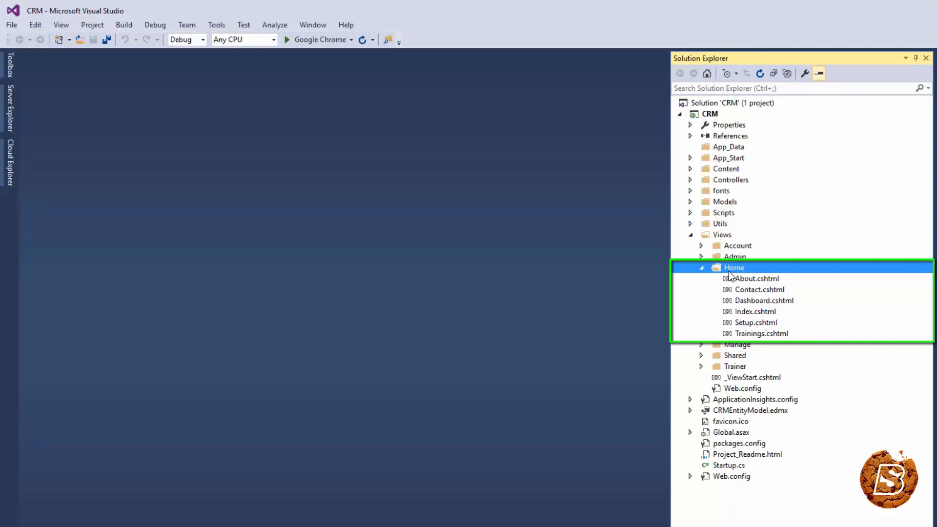
{"action": "left_click", "coordinate": [700, 267]}
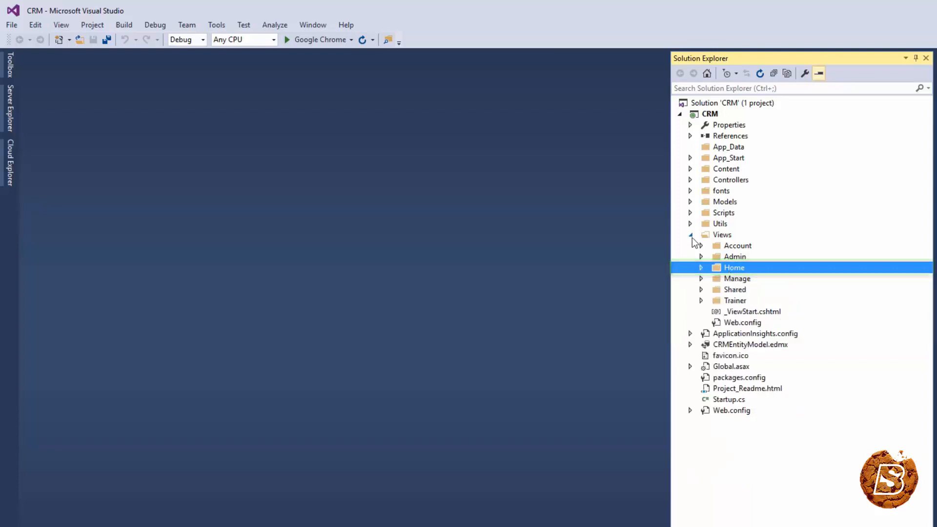
{"action": "left_click", "coordinate": [690, 234]}
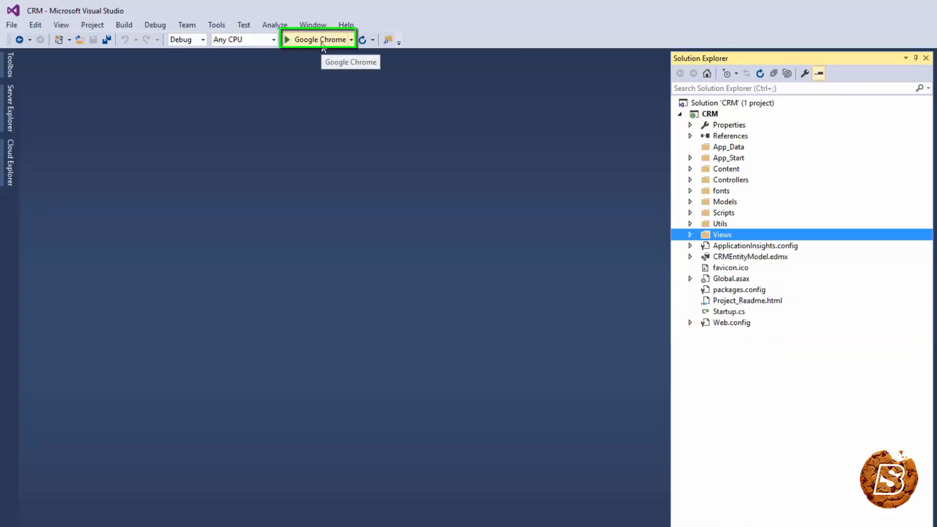
Step: Run the CRM site in Chrome and request the shortened address localhost:51054/Trainings
{"action": "left_click", "coordinate": [319, 39]}
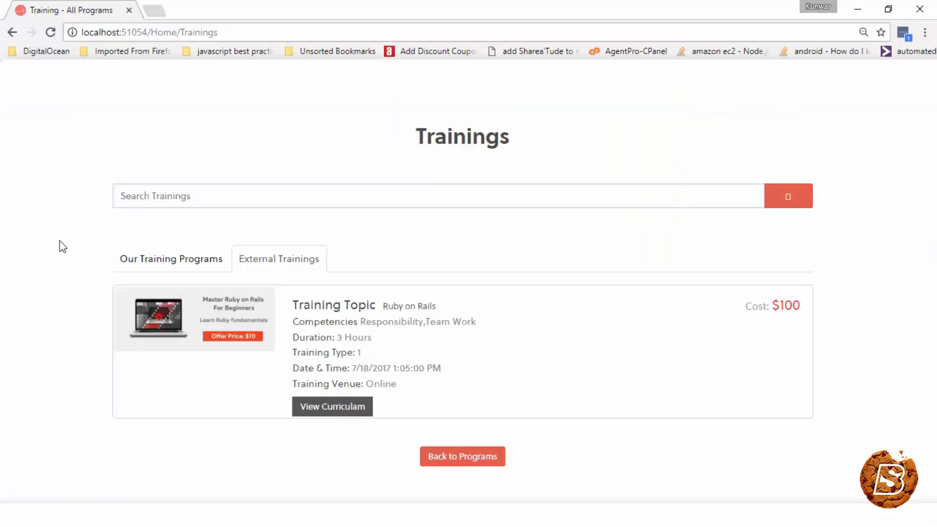
{"action": "left_click", "coordinate": [149, 32]}
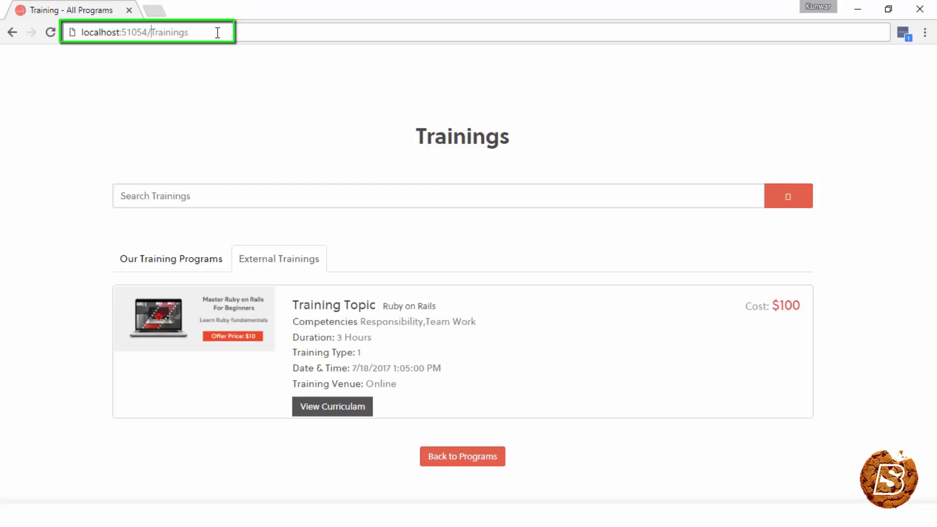
{"action": "double_click", "coordinate": [113, 32]}
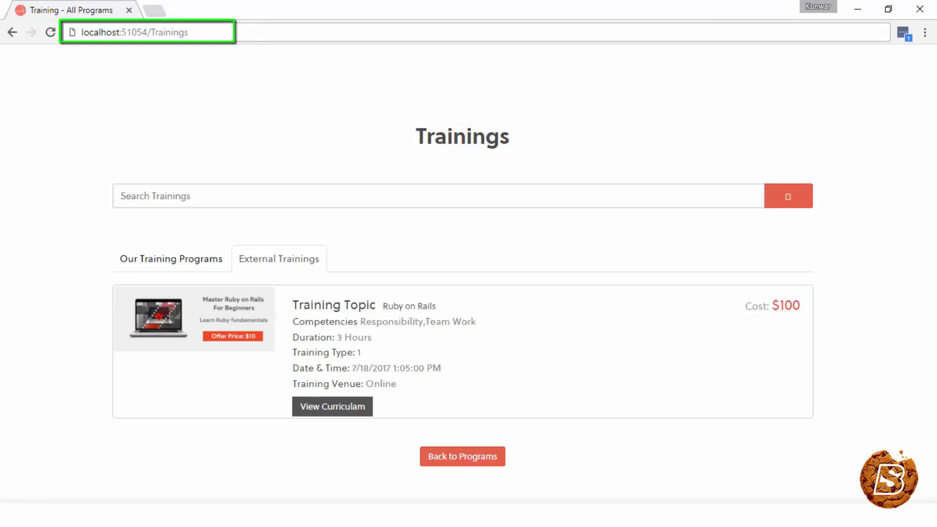
{"action": "key", "text": "ctrl+shift+b"}
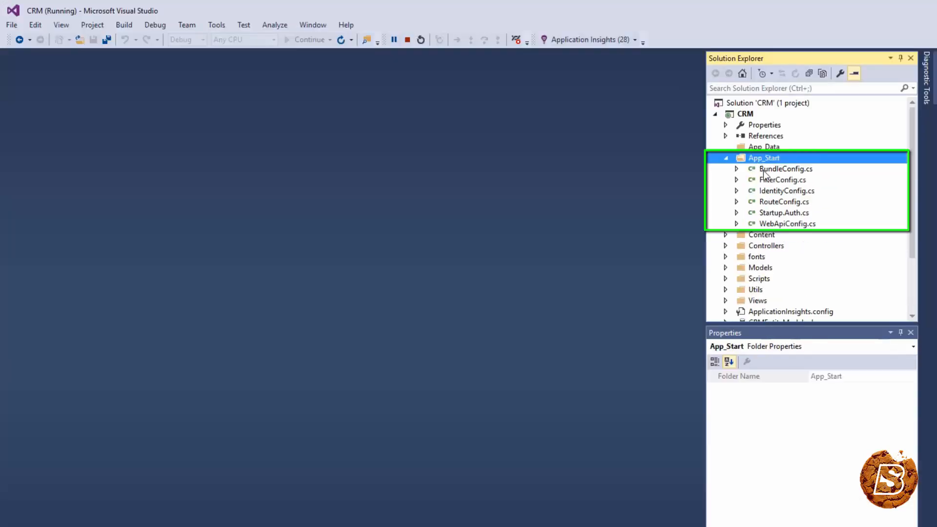
Step: Duplicate the Default routes.MapRoute block above the original in RouteConfig.cs
{"action": "double_click", "coordinate": [783, 201]}
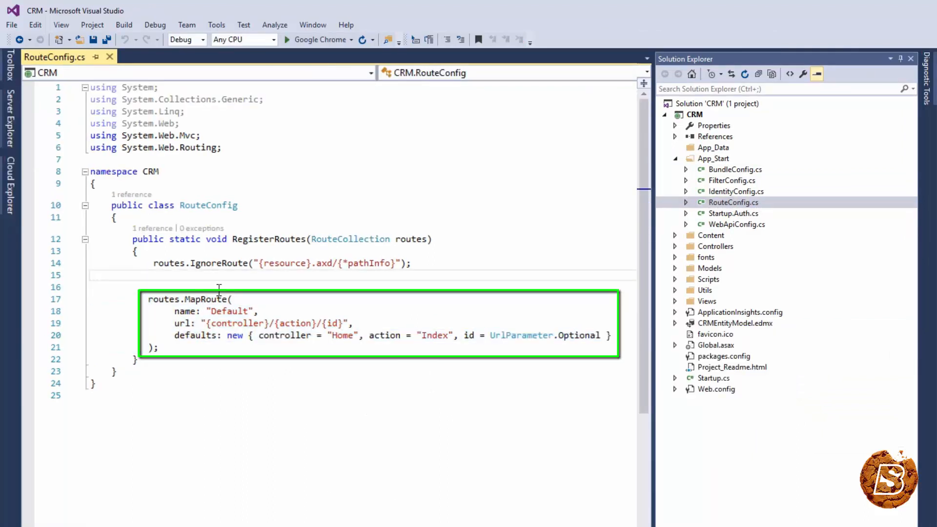
{"action": "key", "text": "ctrl+v"}
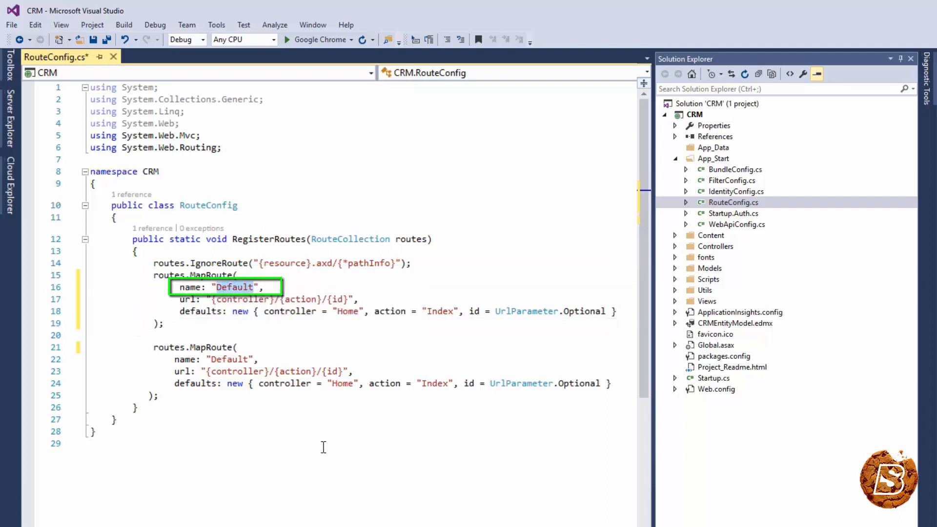
Step: Name the copied route 'Trainings' with url Trainings/{id} and action Trainings, save, and relaunch
{"action": "type", "text": "Traini"}
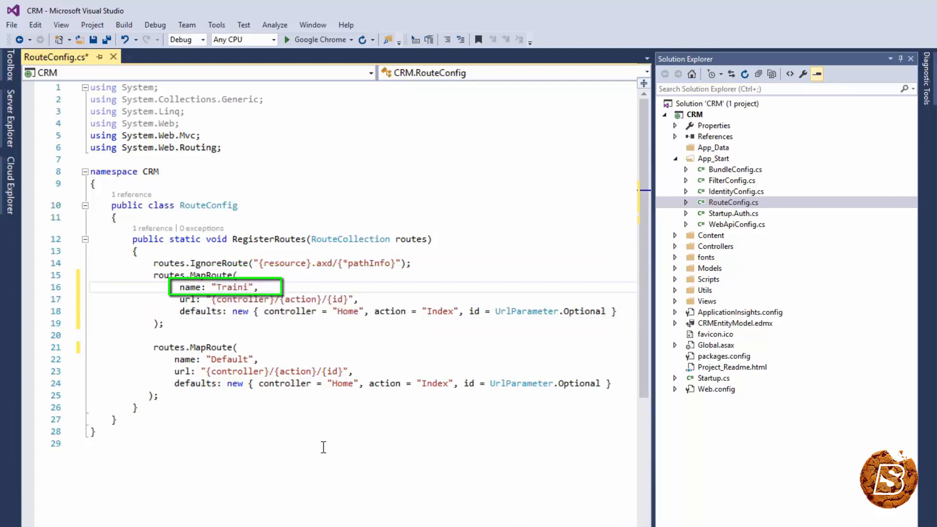
{"action": "type", "text": "ngs"}
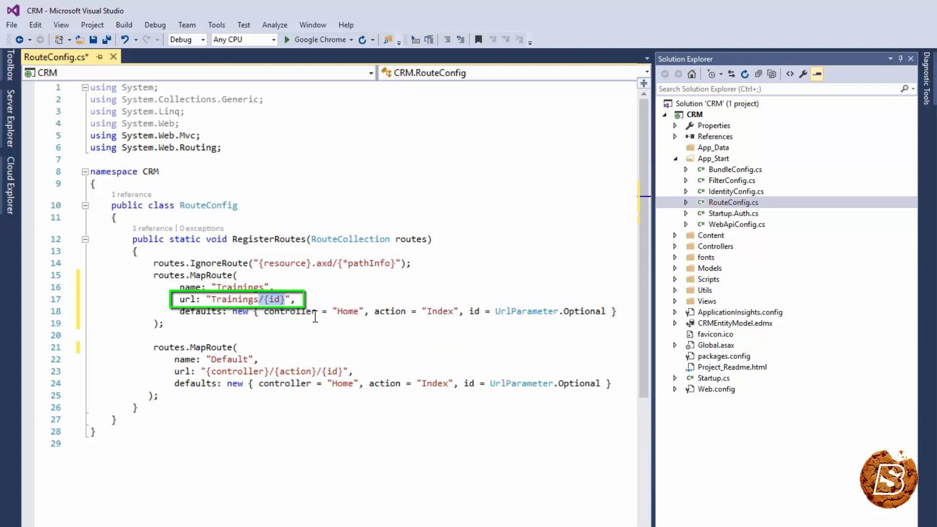
{"action": "mouse_move", "coordinate": [203, 310]}
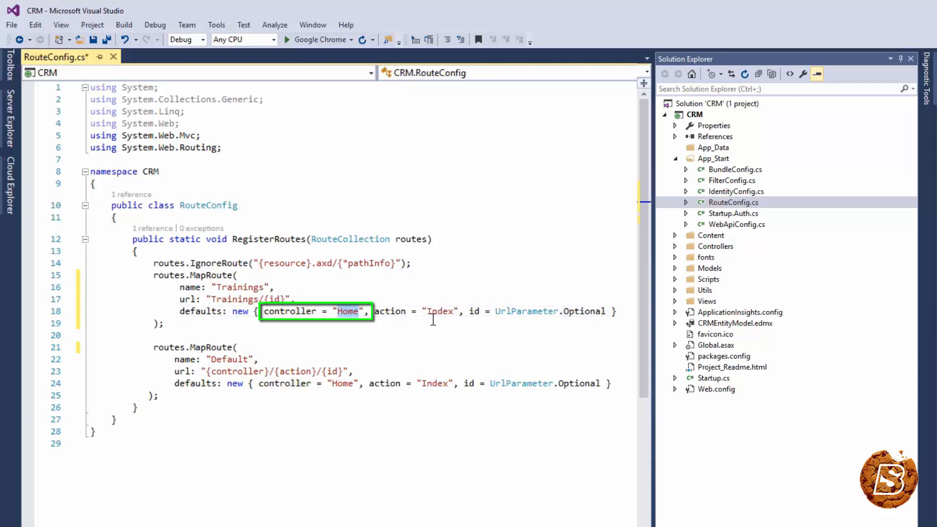
{"action": "type", "text": "Trainings"}
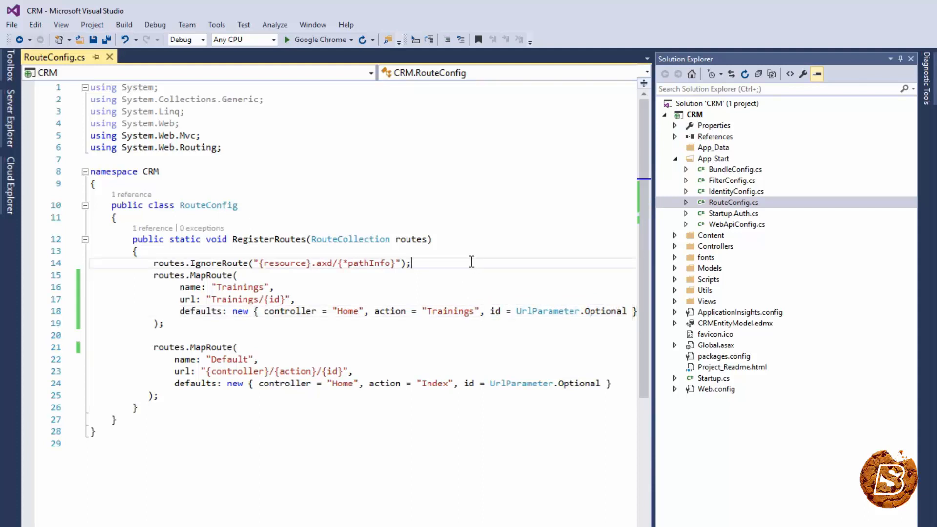
{"action": "key", "text": "enter"}
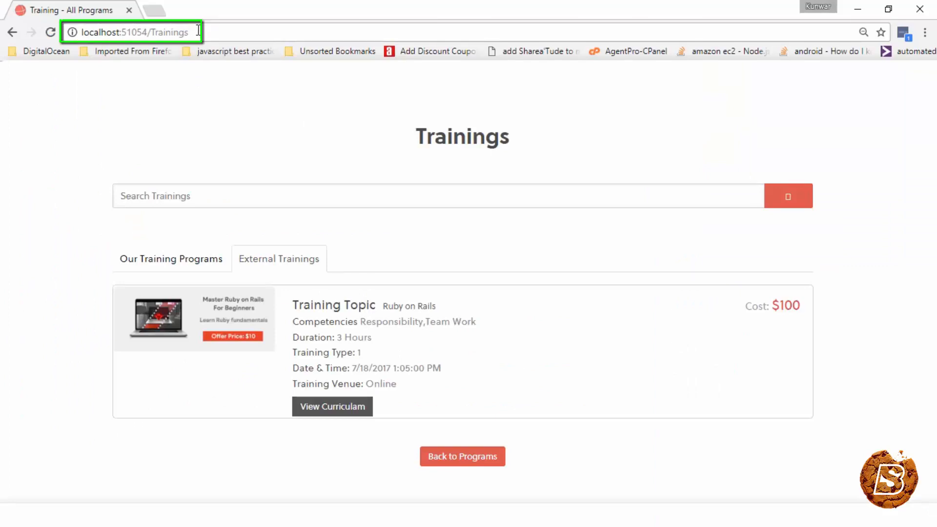
Step: Highlight the localhost:51054/Trainings address confirming the Trainings page loads
{"action": "left_click", "coordinate": [135, 31]}
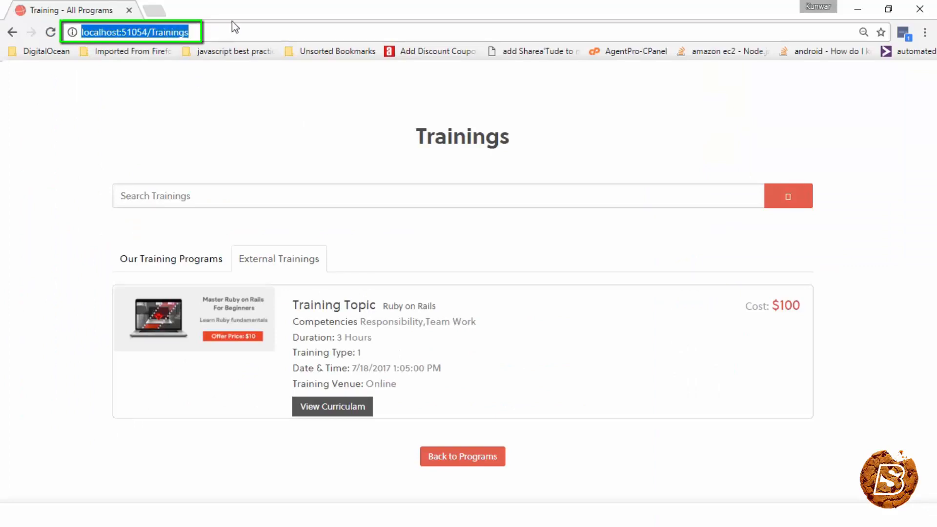